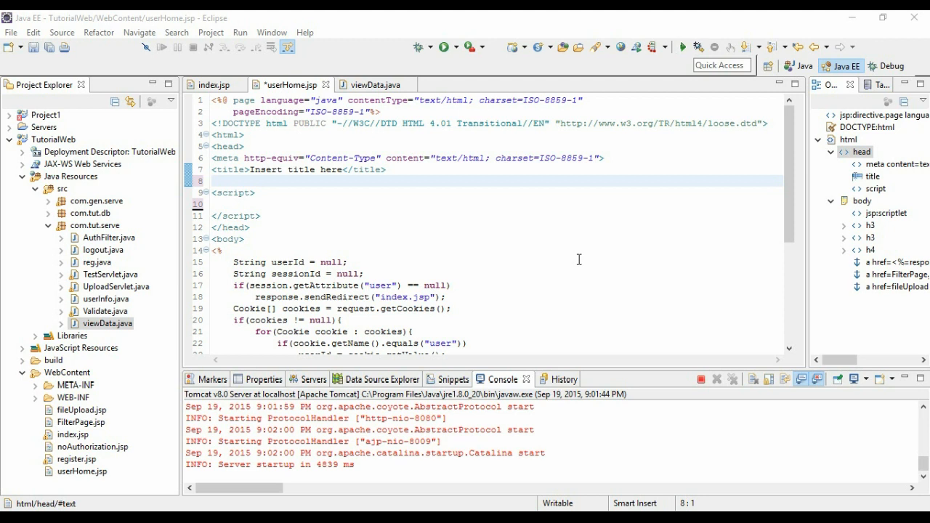
mouse_move(404, 353)
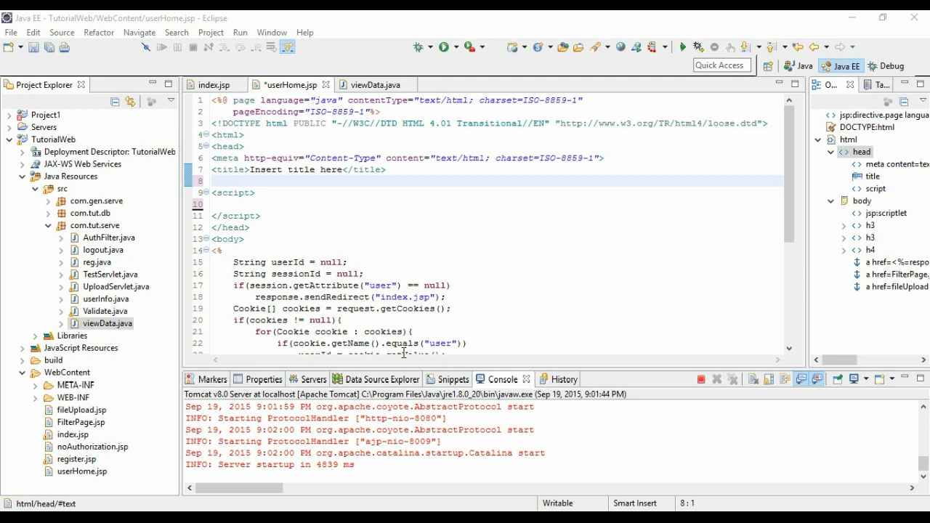
mouse_move(404, 353)
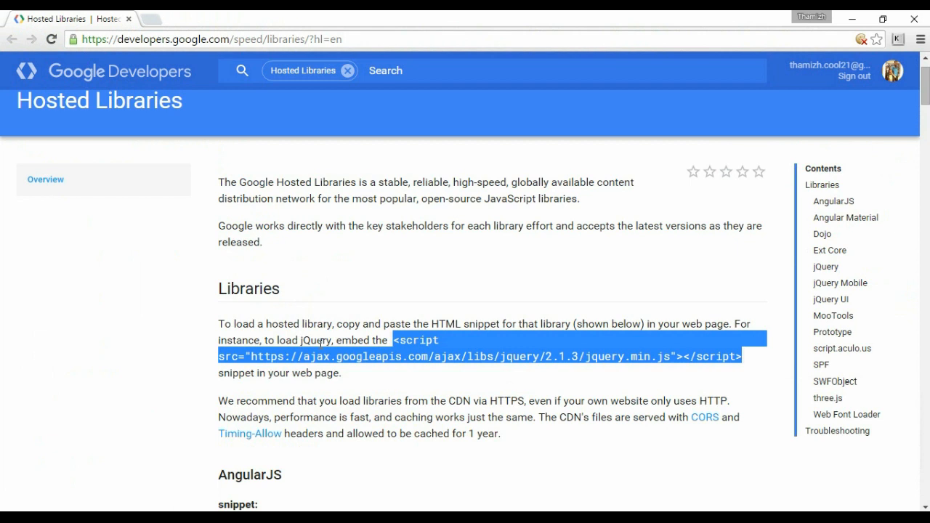
mouse_move(404, 378)
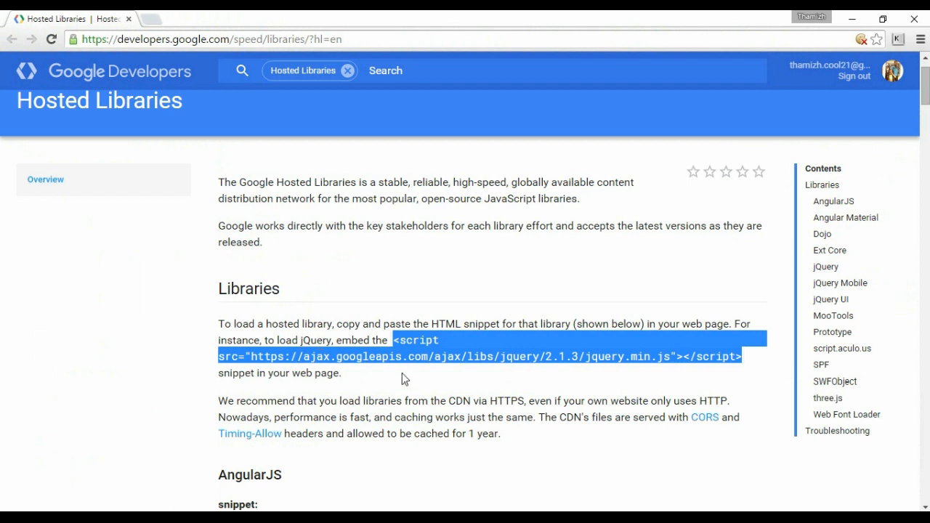
mouse_move(486, 240)
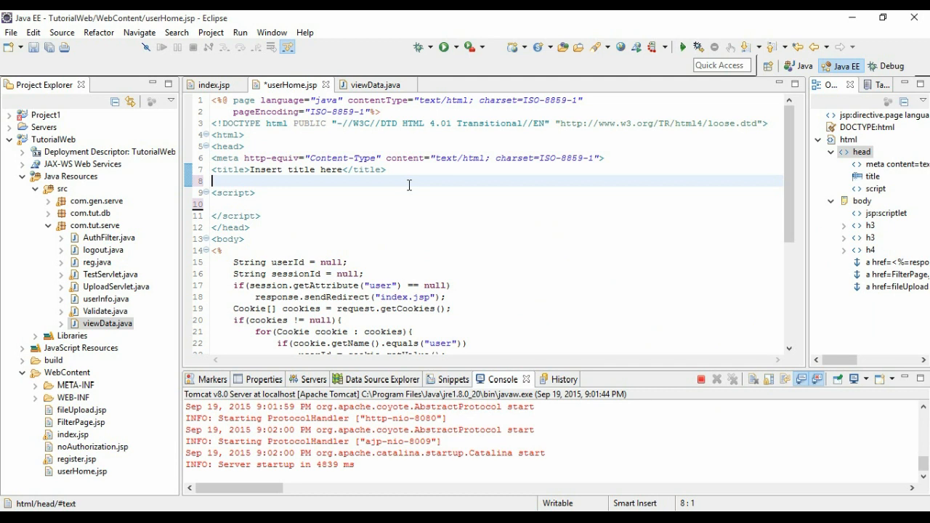
Step: Add the Google-hosted jQuery 2.1.3 script tag in userHome.jsp's head, after glancing at viewData.java
left_click(371, 84)
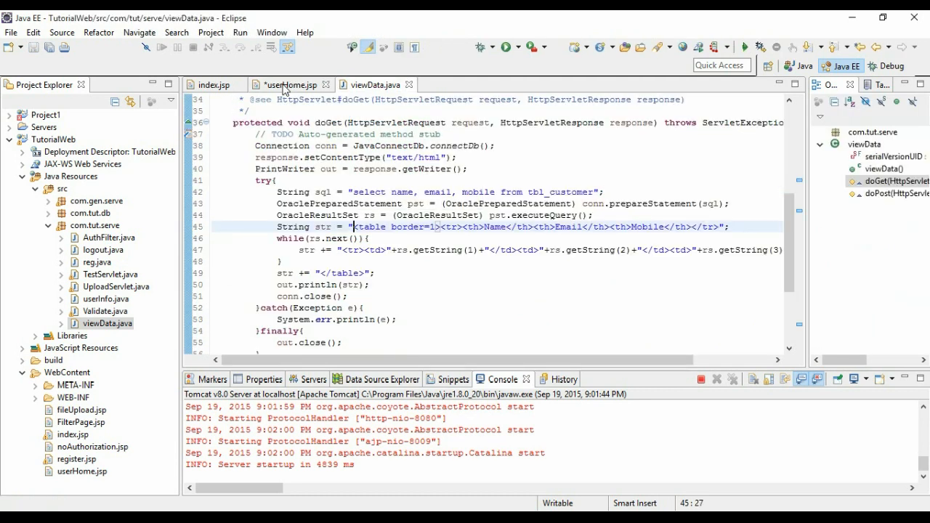
left_click(290, 84)
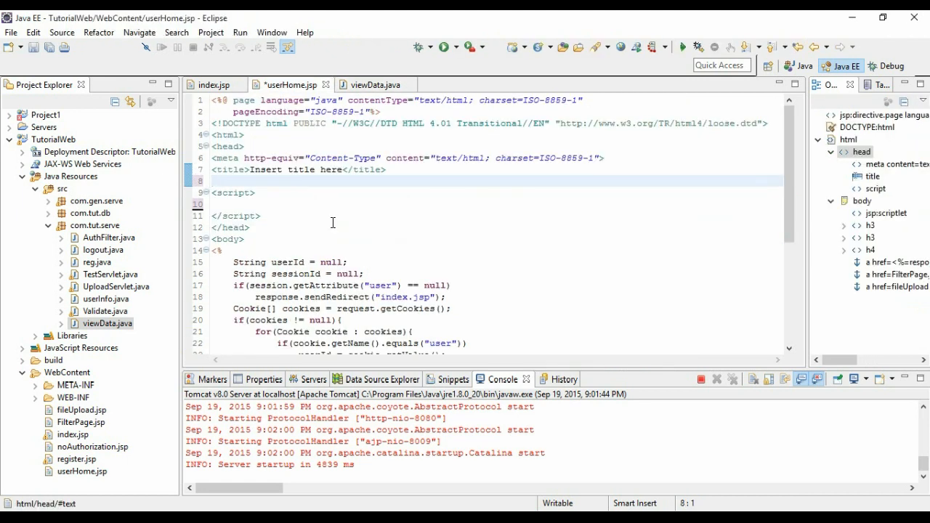
scroll("down", 3)
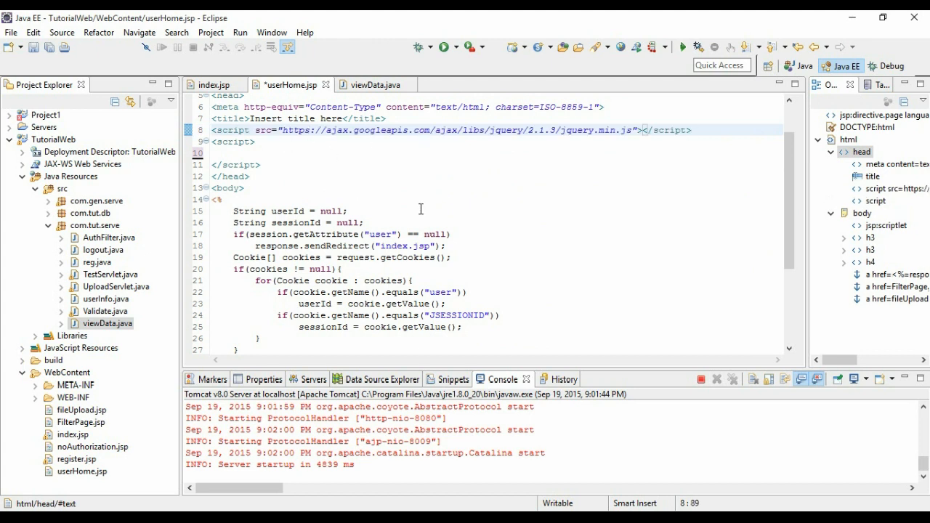
scroll("down", 3)
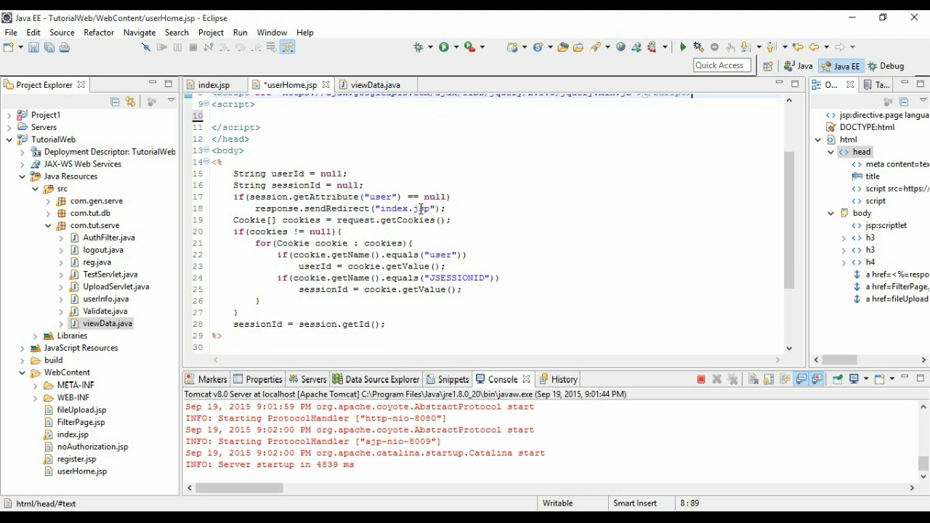
scroll("down", 3)
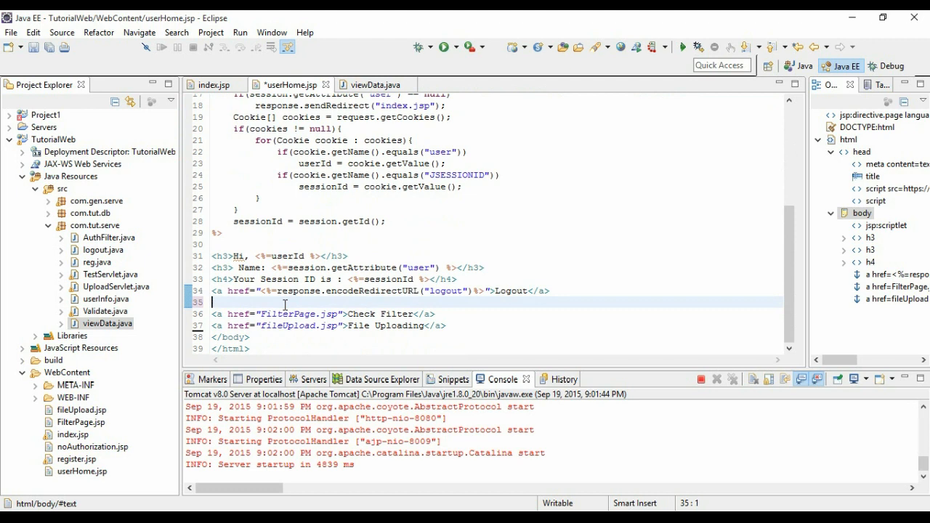
Step: Write <button onclick="displayData()">View Data</button> below the Logout link
type("<button></button>")
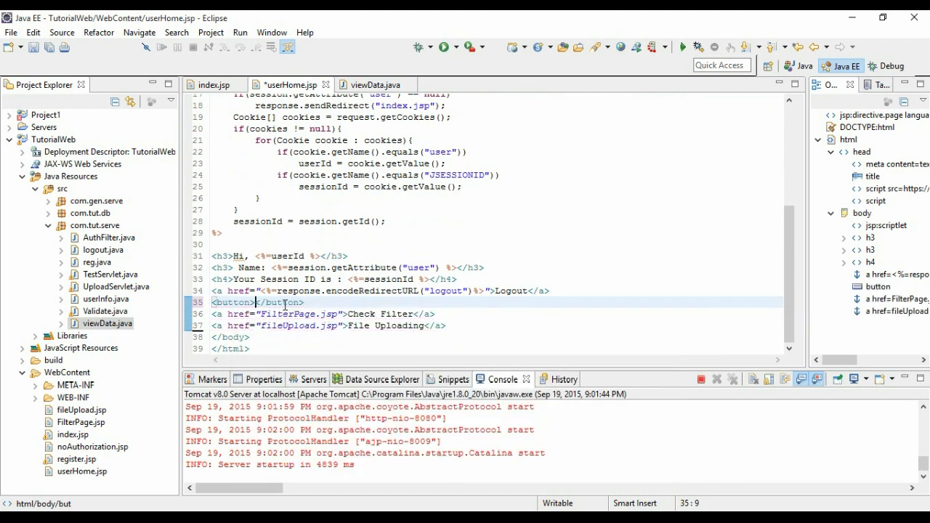
type("View Data")
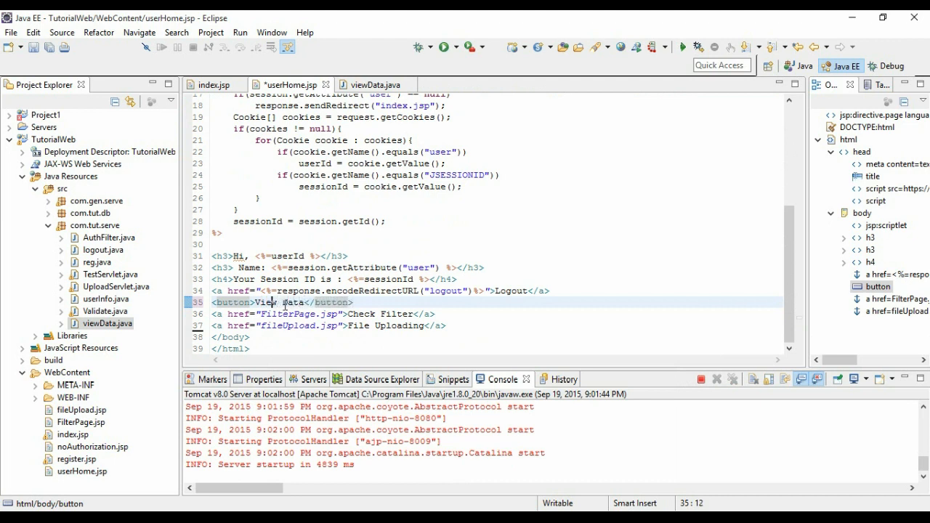
type("onclick=\"displayData(")
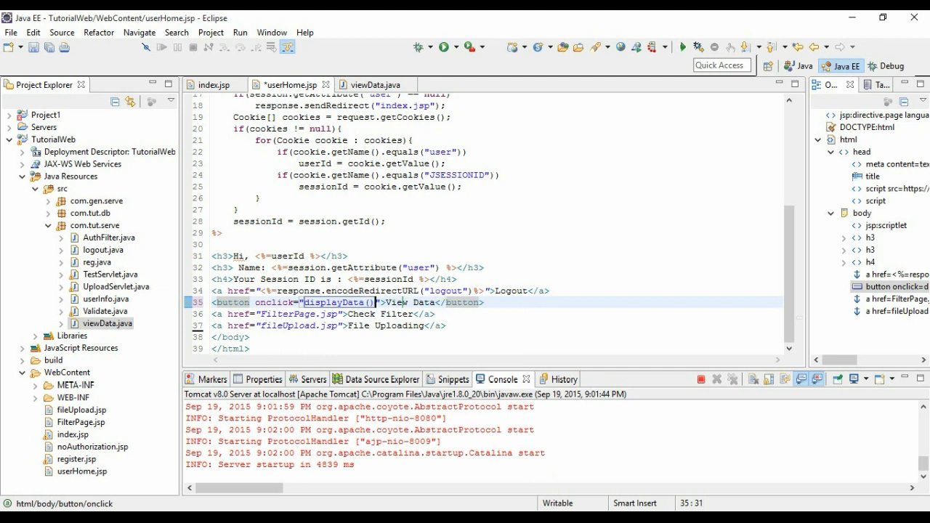
type("D")
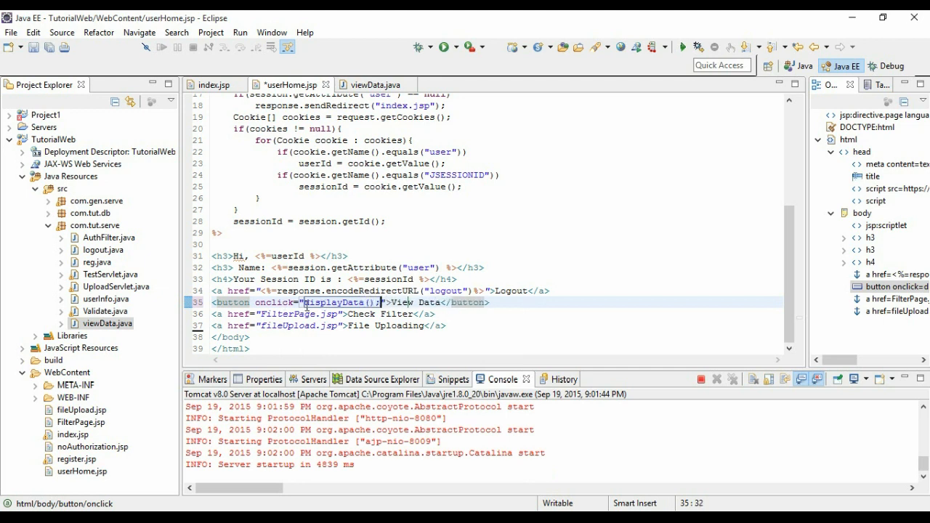
double_click(337, 302)
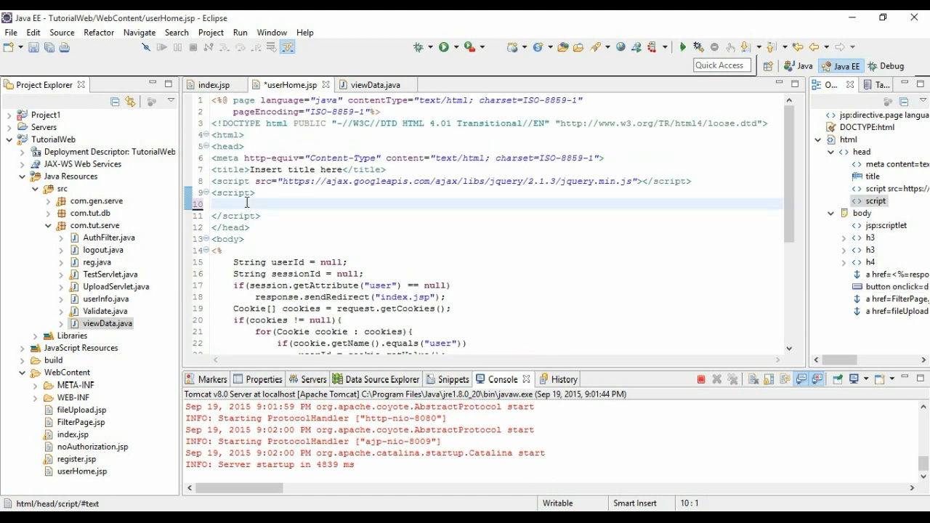
Step: Write function displayData(){ $.ajax({ }) } inside the head script block
type("function")
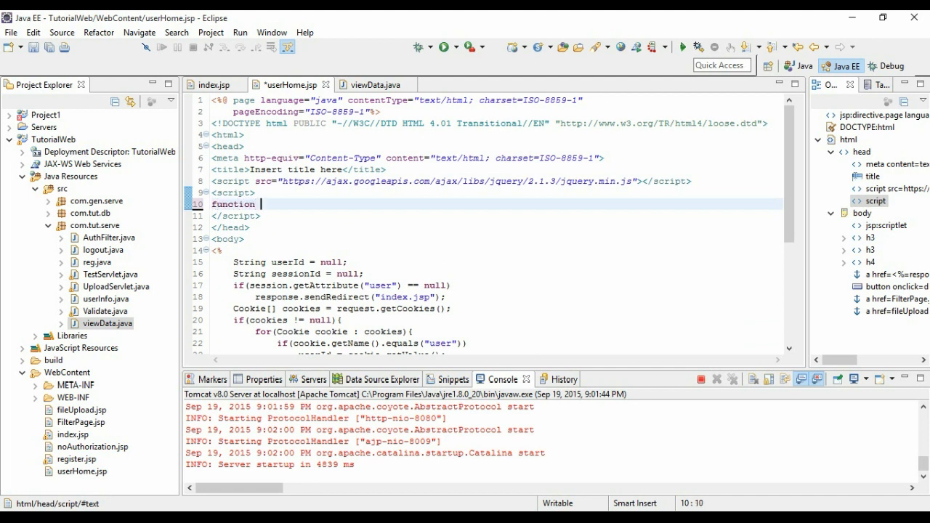
type("displayData()")
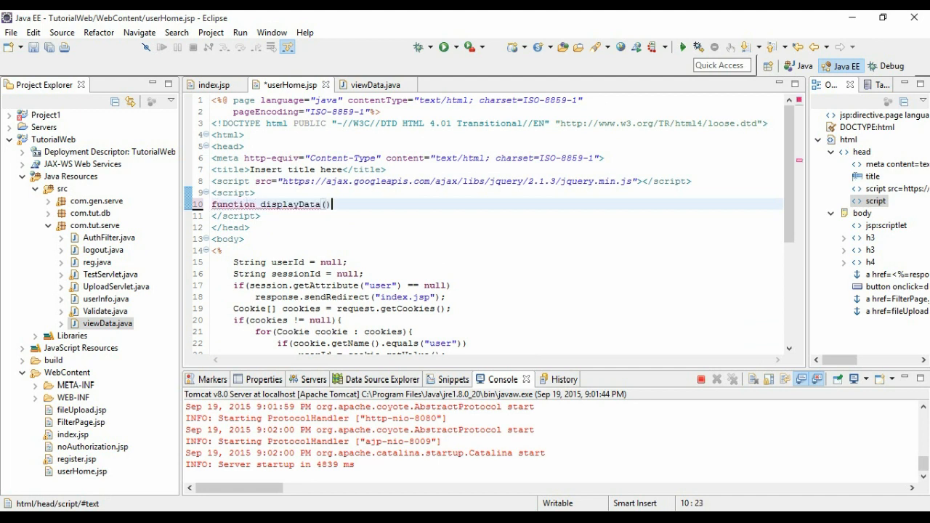
type("{")
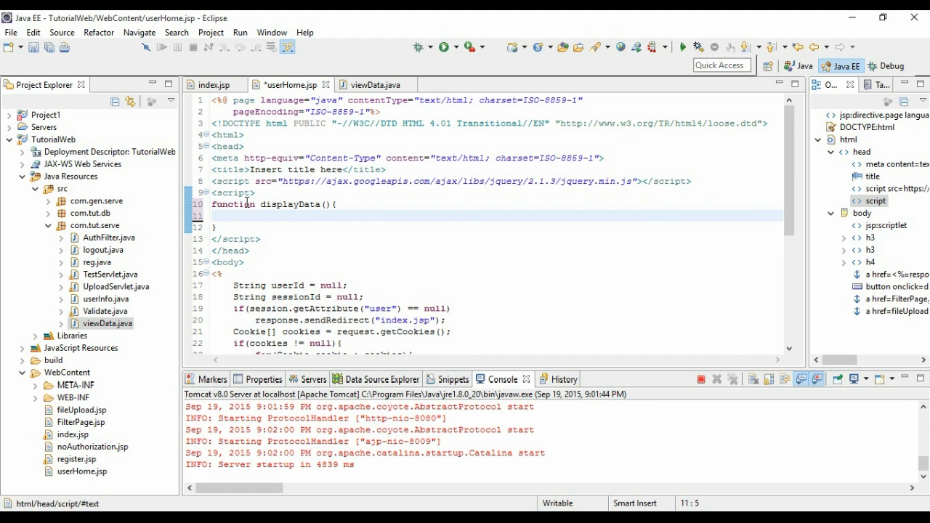
type("$.ajax({")
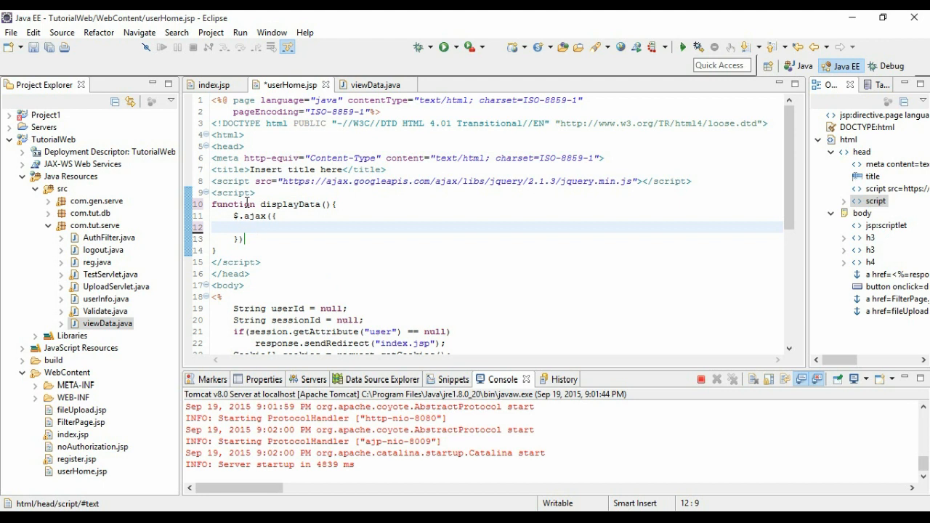
Step: Give the $.ajax call url "viewData" and type "GET"
type("url:")
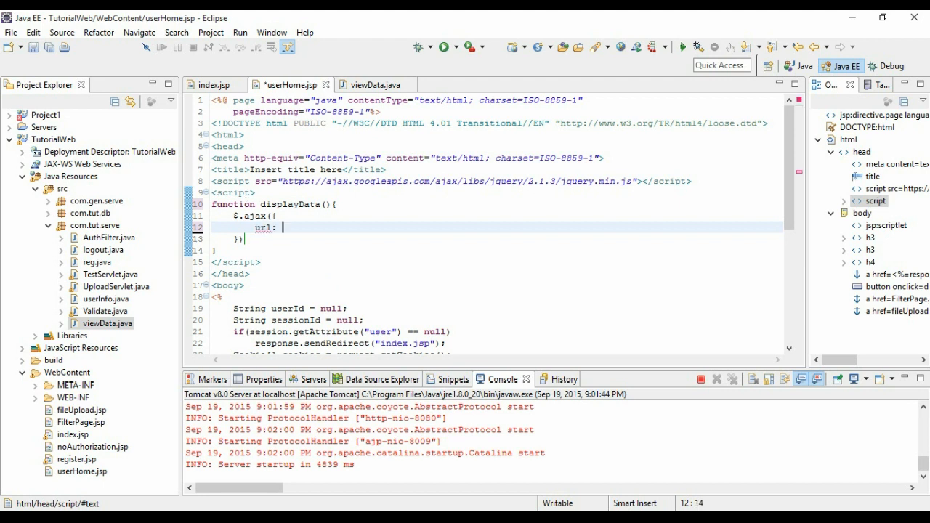
type("\"\"")
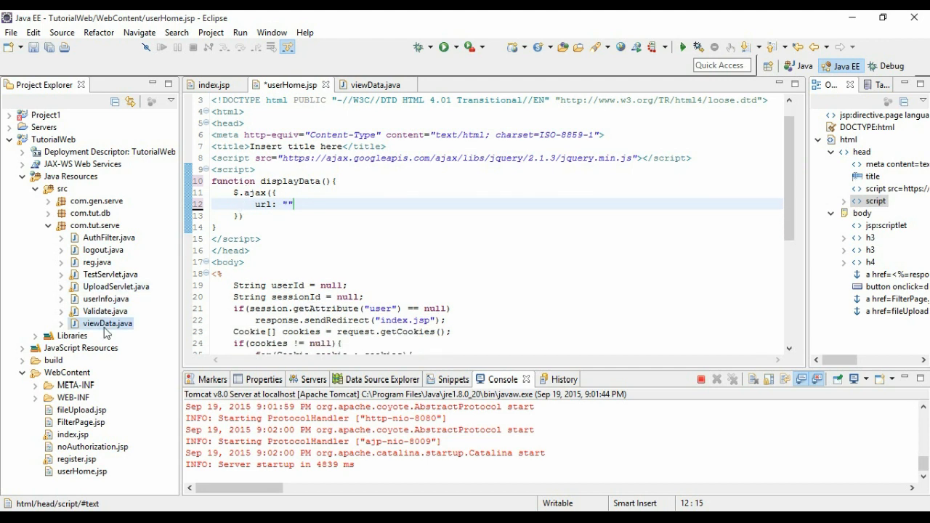
type("viewData")
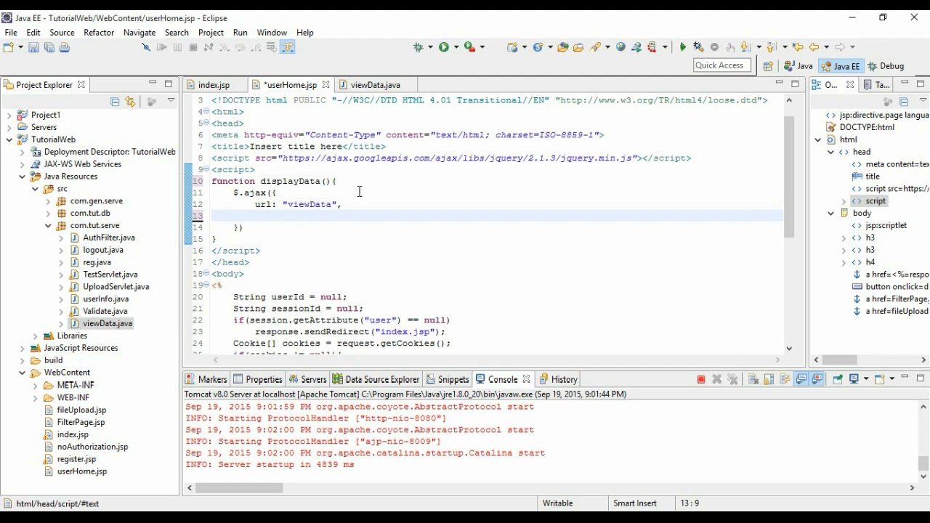
type("type : \"GET\",")
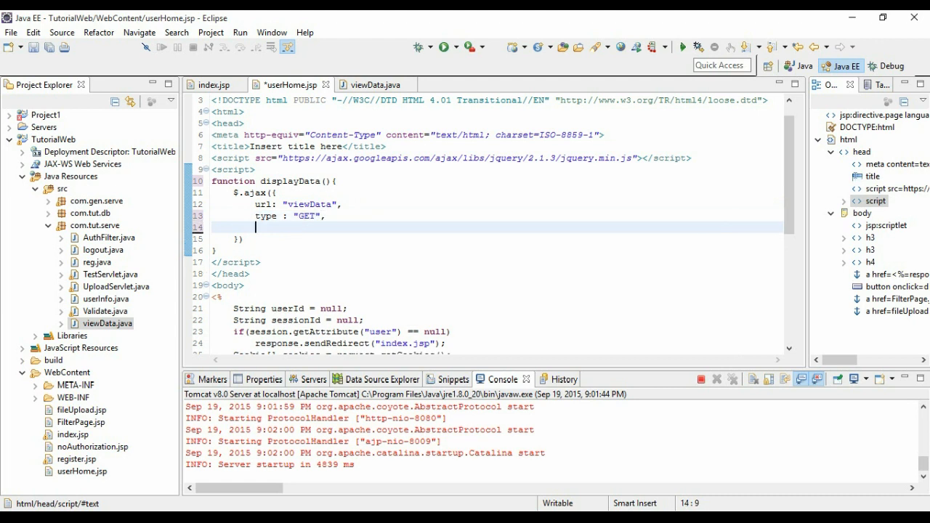
mouse_move(359, 192)
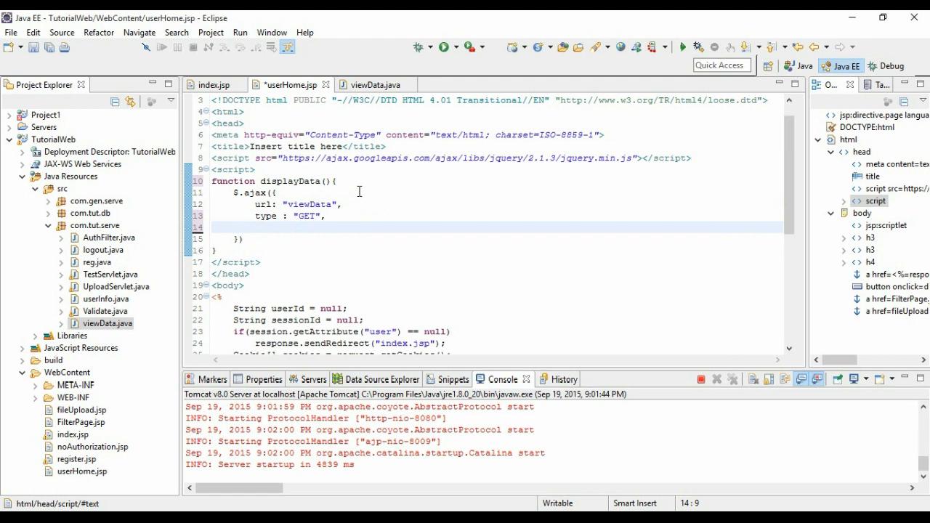
Step: Add empty success: function(data){} and error: function(error){} callbacks to the $.ajax call
type("success: function(")
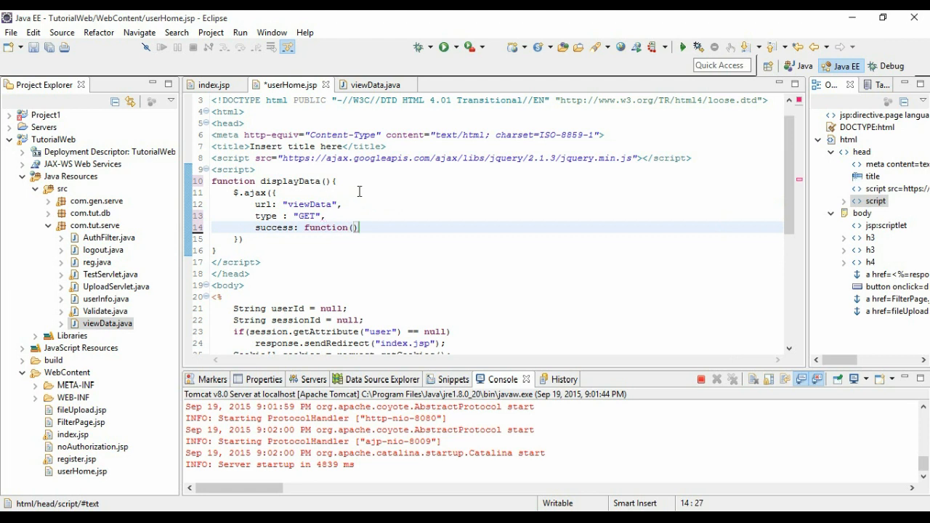
type("data){")
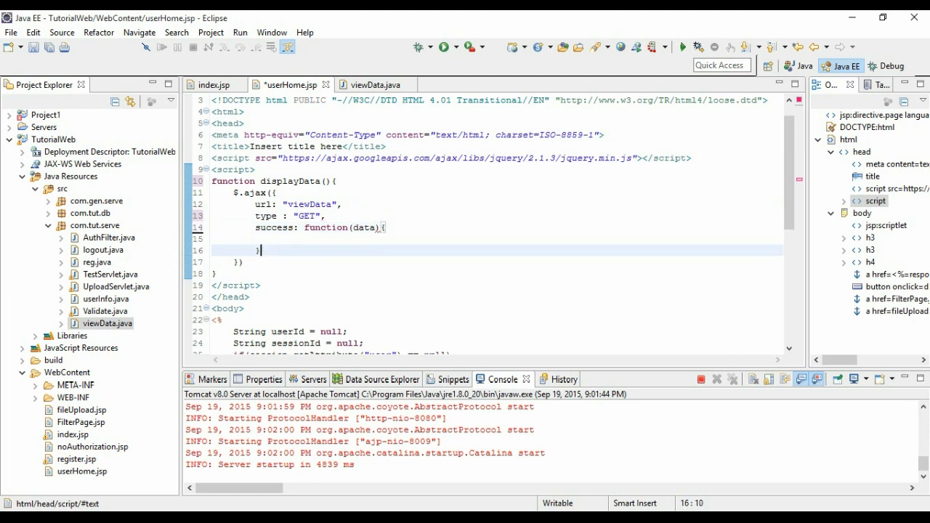
type("},")
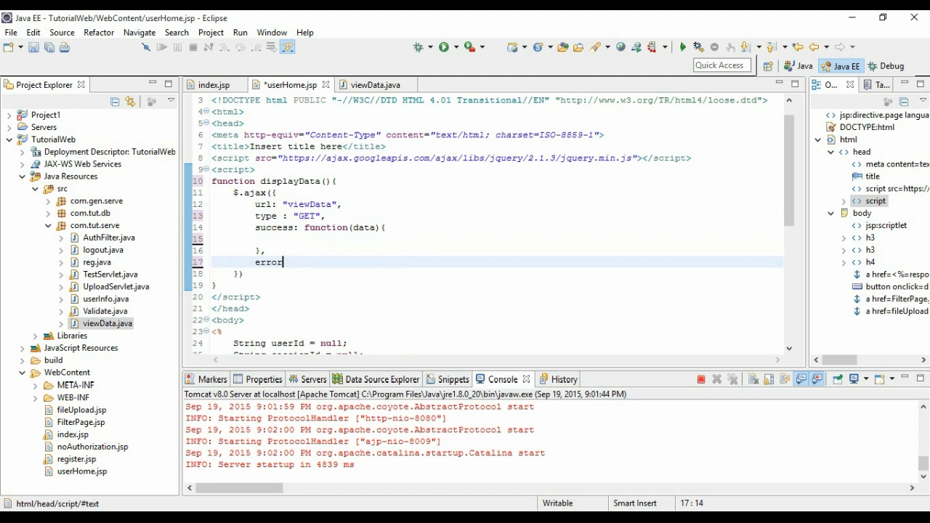
type(": function()")
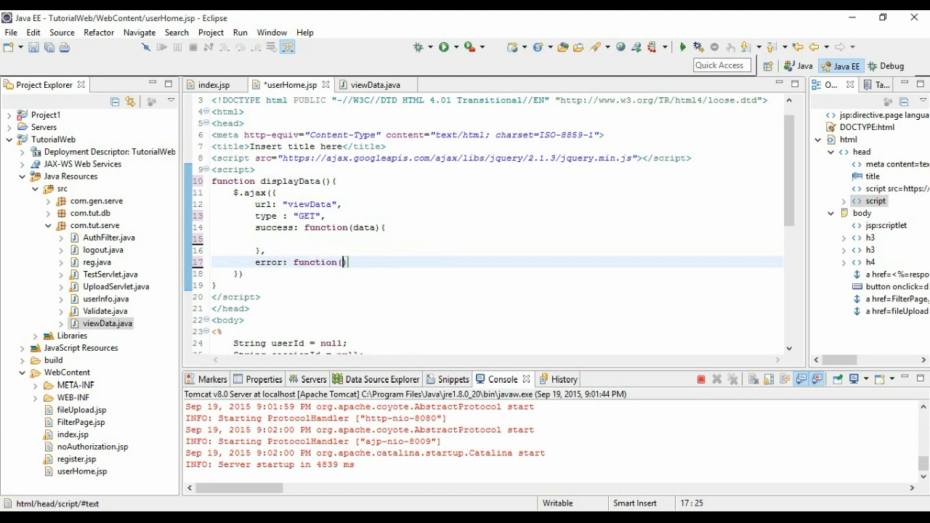
type("error_")
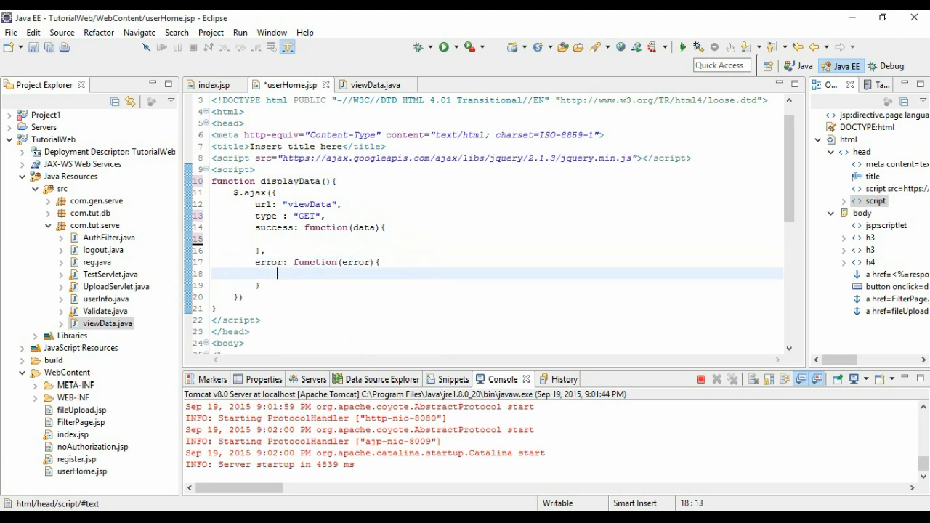
scroll("down", 3)
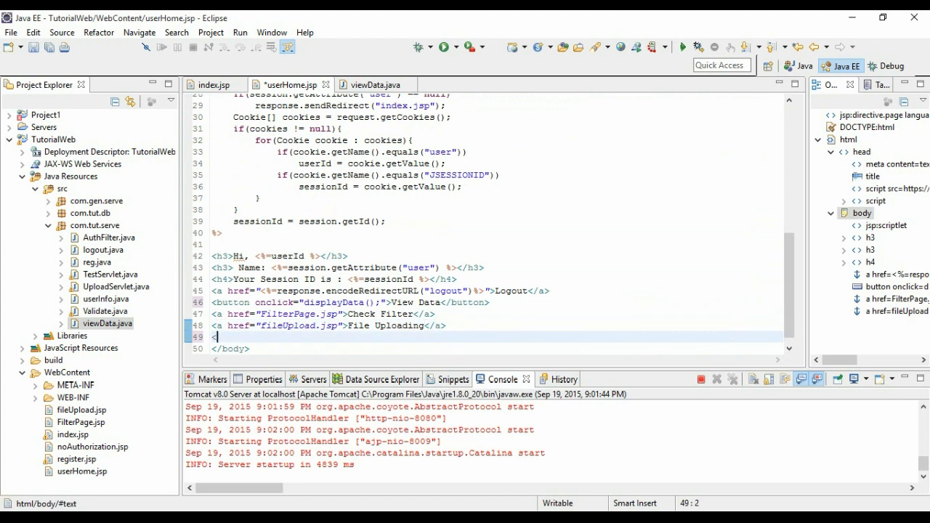
Step: Add <br><br> and <div id="data"></div> after the File Uploading link
type("<br>")
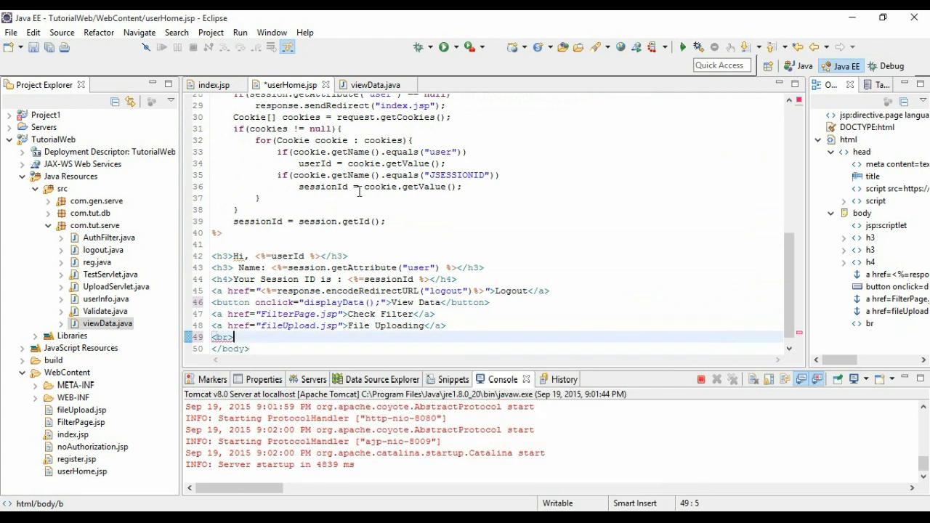
type("<br>")
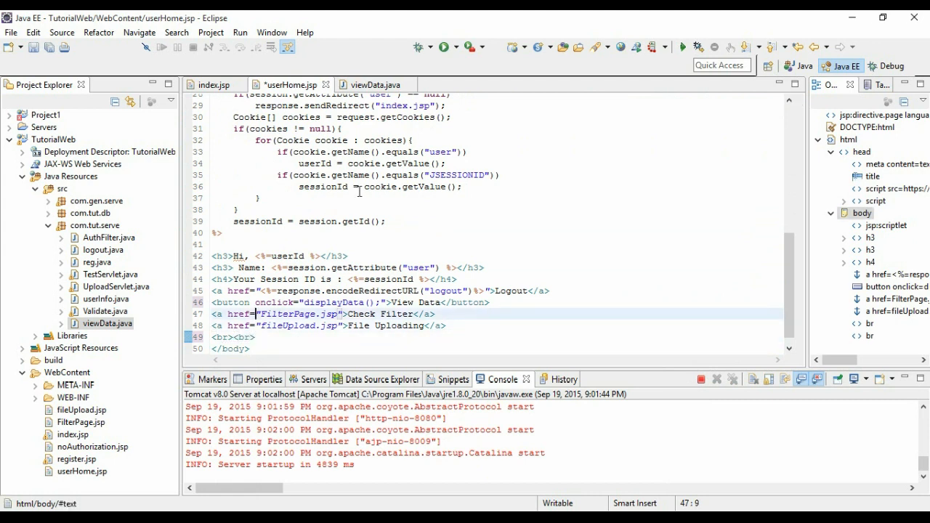
type("div")
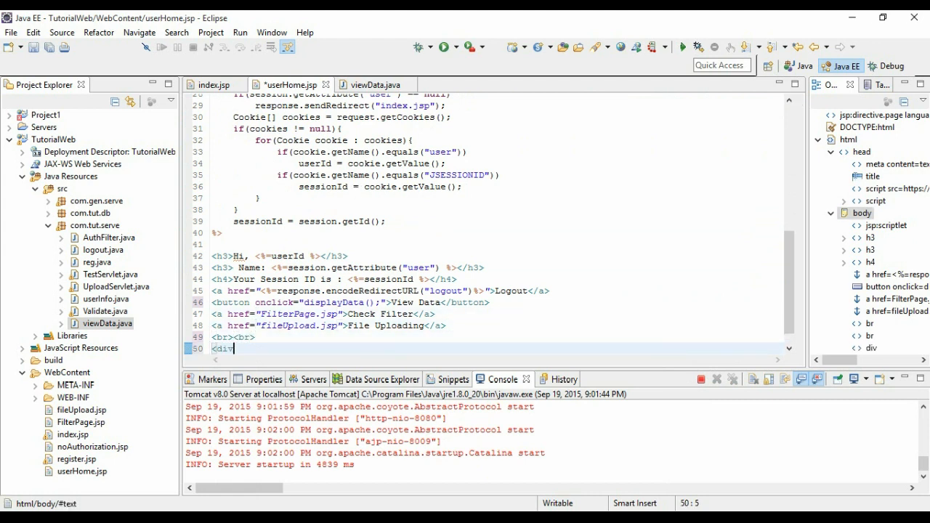
type("id=\"\"")
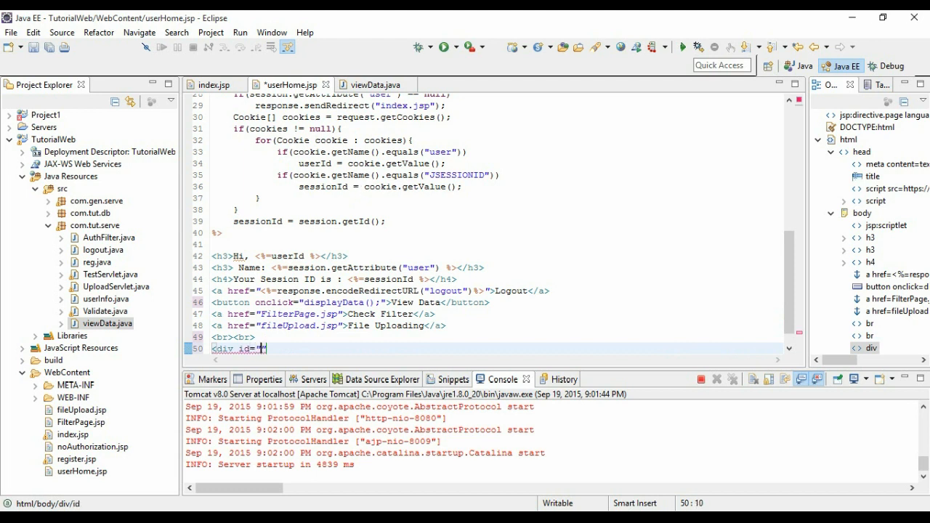
type("data")
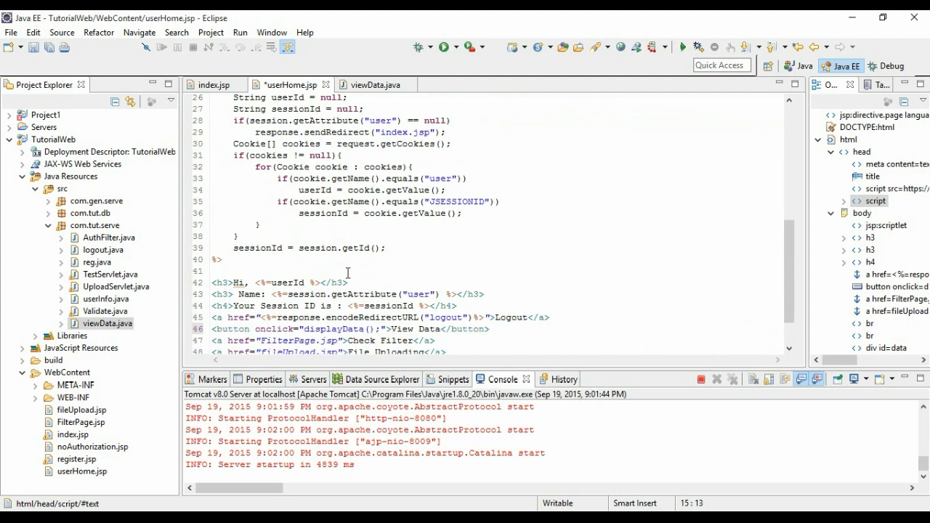
Step: Make the success callback write $('#data').html(data);
scroll("down", 3)
type("$")
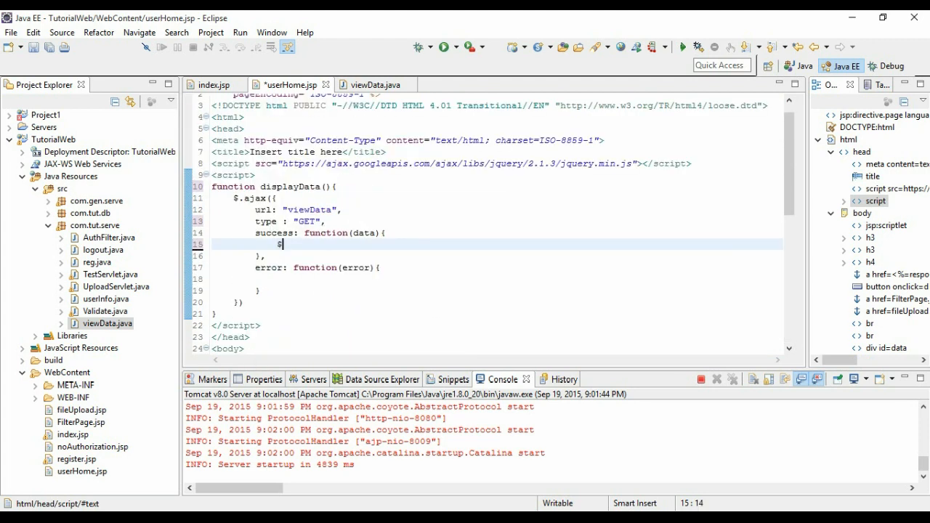
type("('#')")
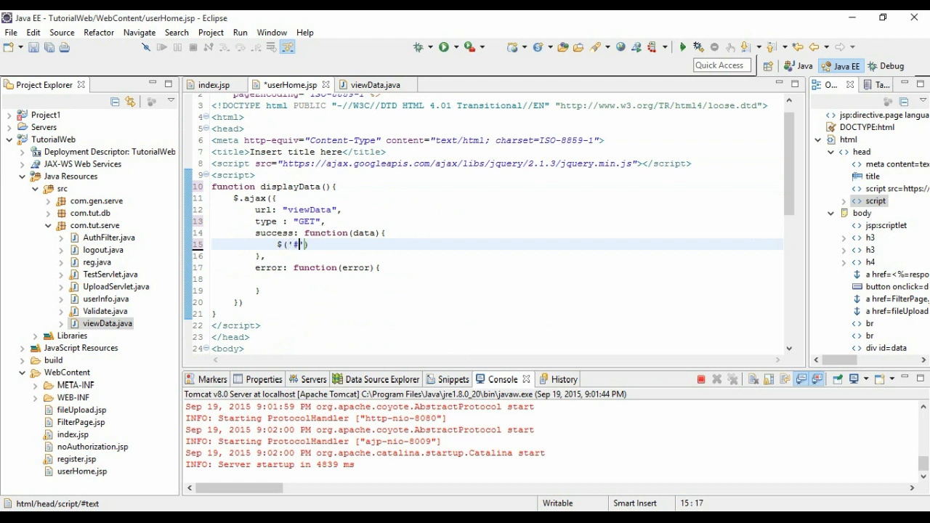
type("data').")
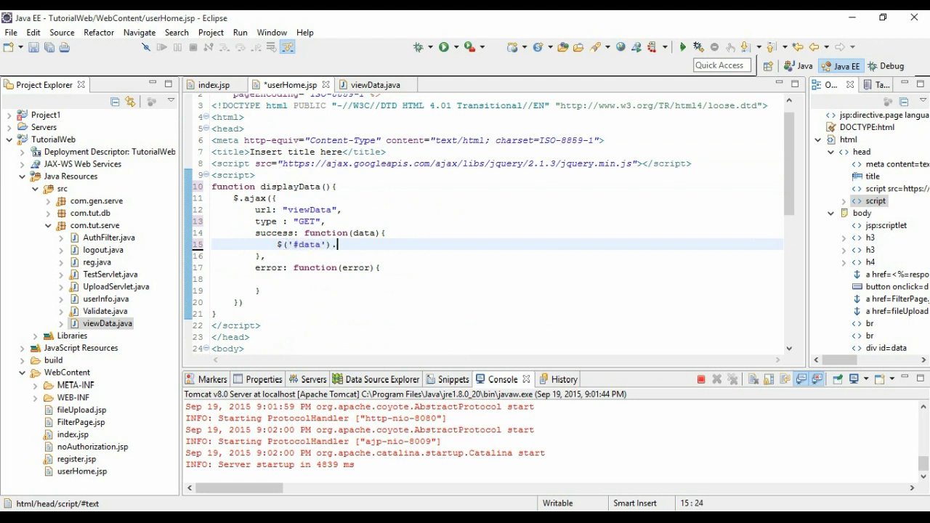
type("html()")
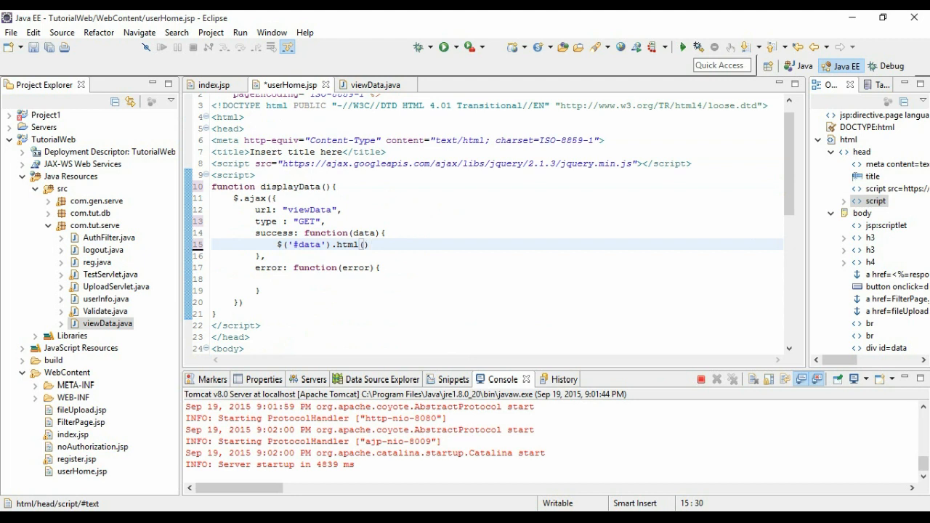
type(";")
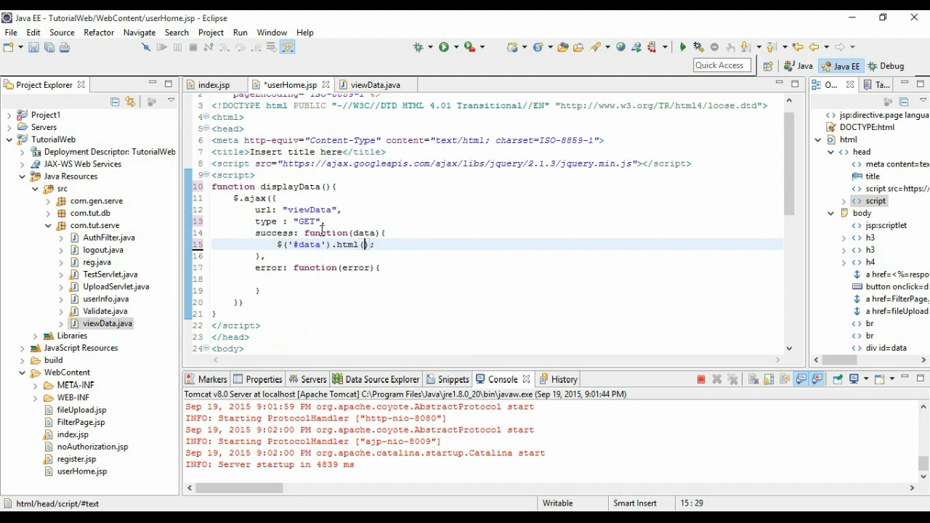
type("data")
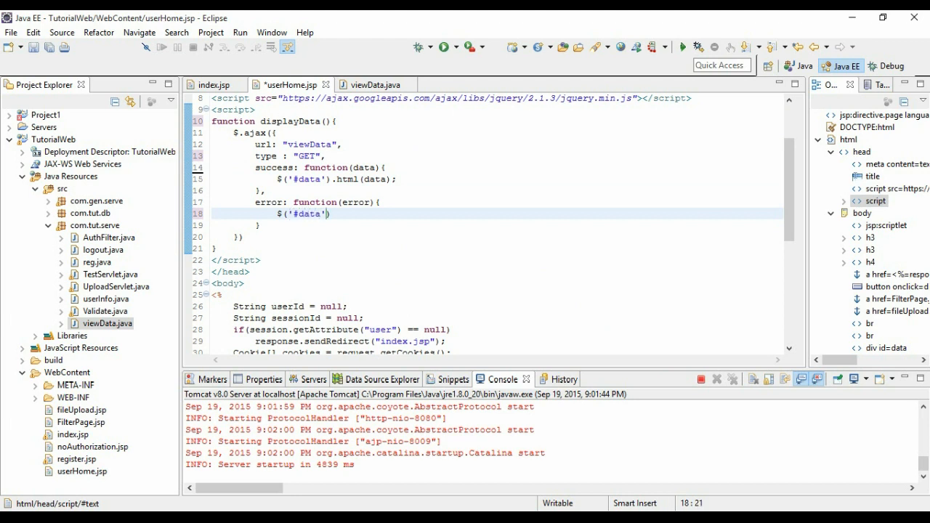
Step: Make the error callback write $('#data').html(error);
type(".html")
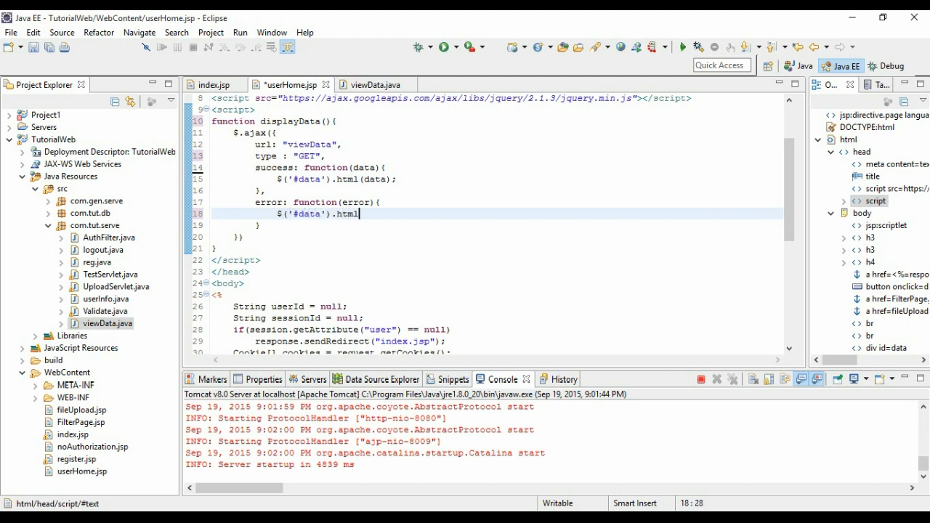
type("(rror)")
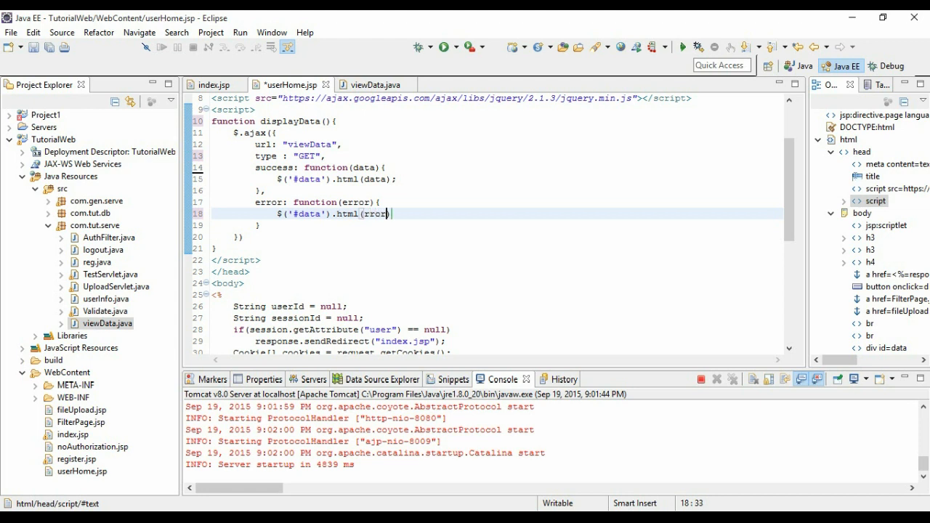
type("e);")
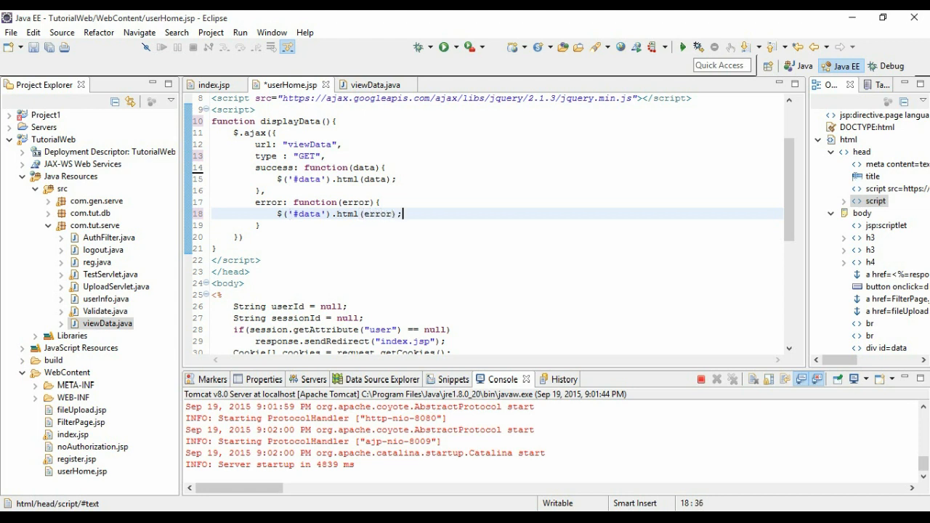
scroll("down", 3)
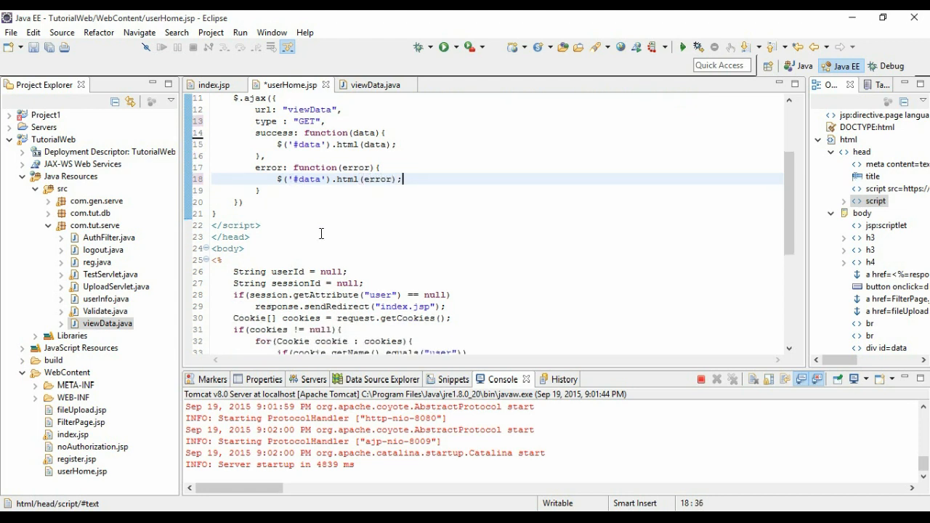
scroll("down", 3)
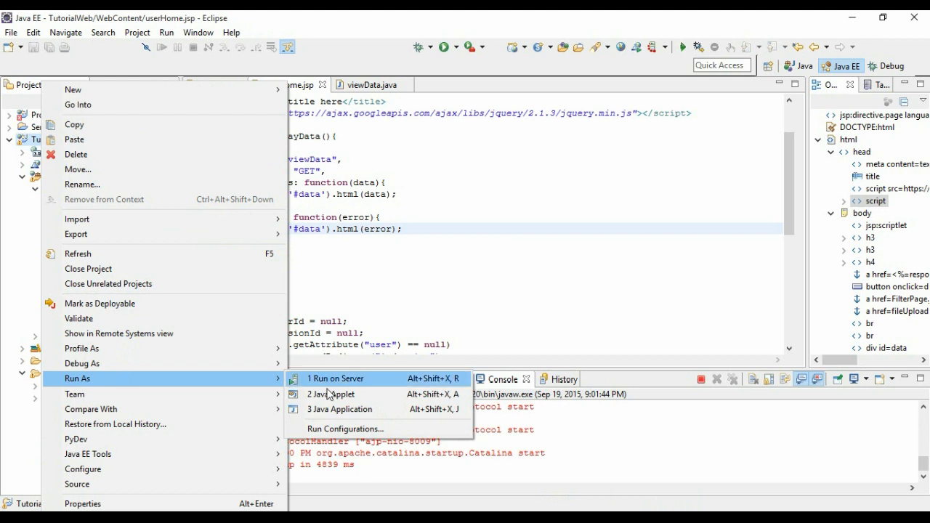
Step: Run the TutorialWeb project on the Tomcat server via Run As > Run on Server
left_click(334, 378)
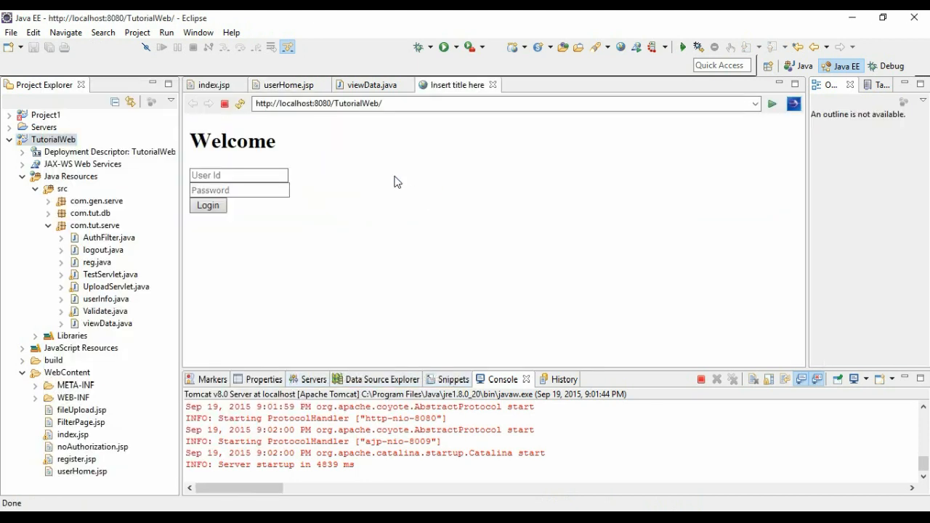
Step: Log in as TH001, load the customer table with View Data, then switch to viewData.java
type("TH")
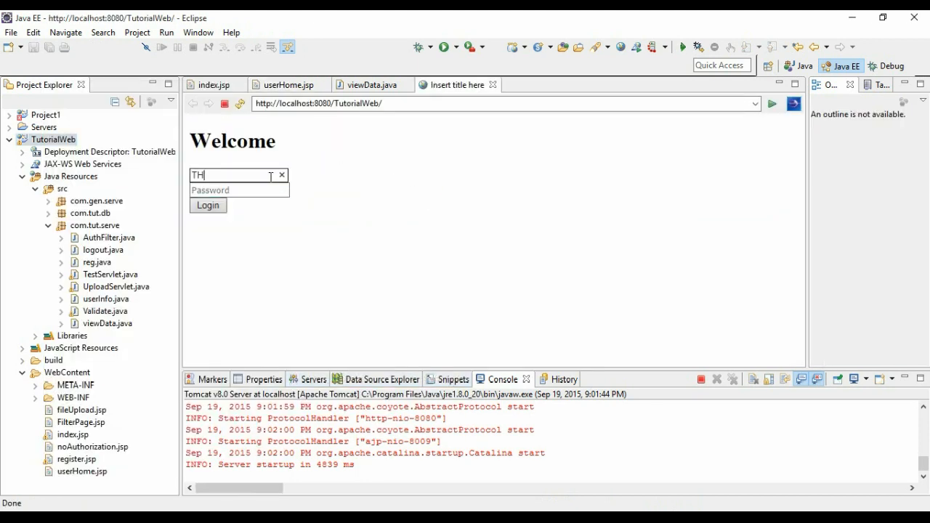
type("001")
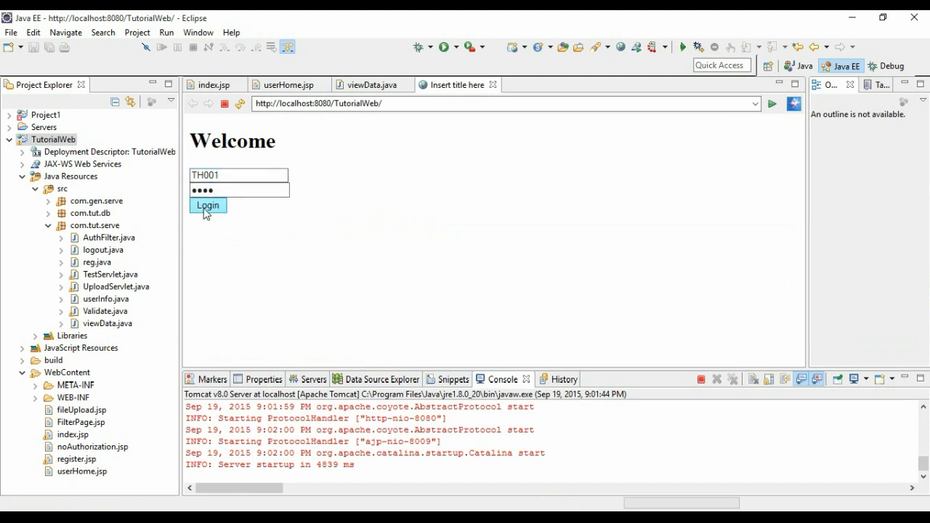
left_click(208, 205)
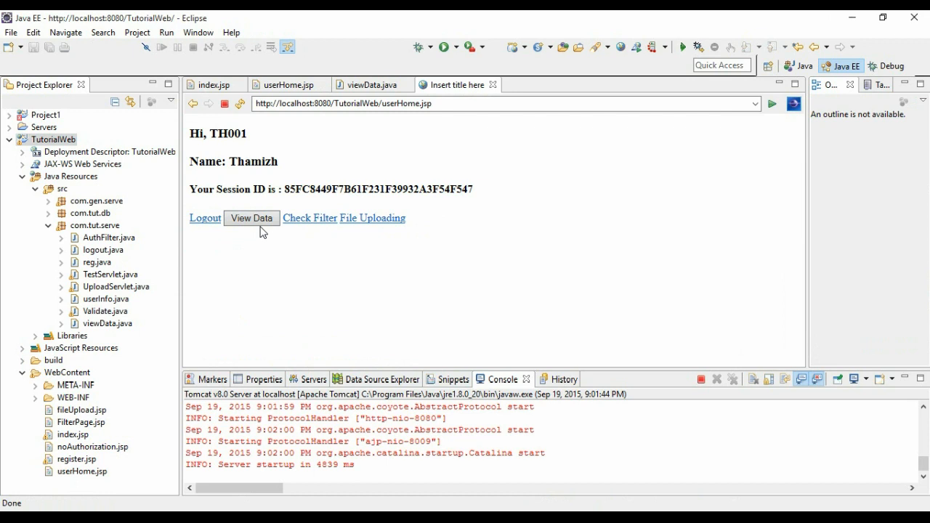
left_click(252, 218)
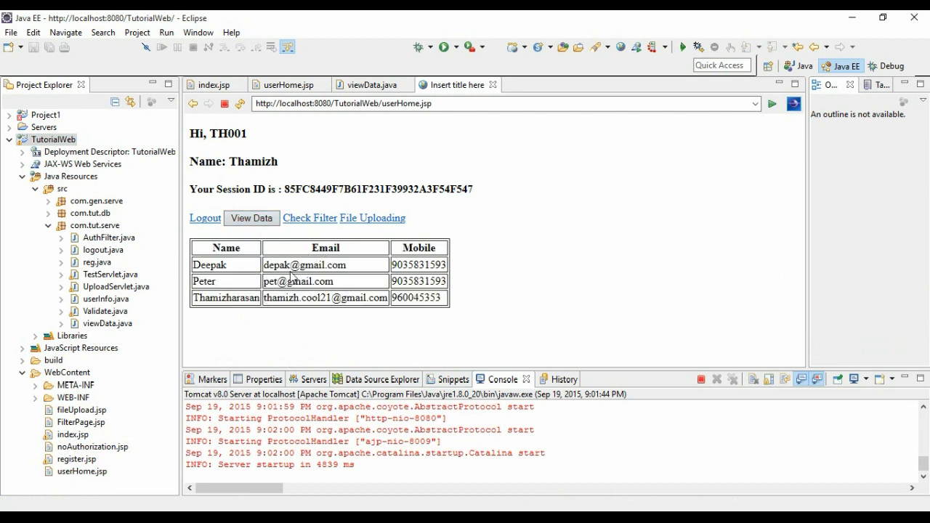
left_click(372, 84)
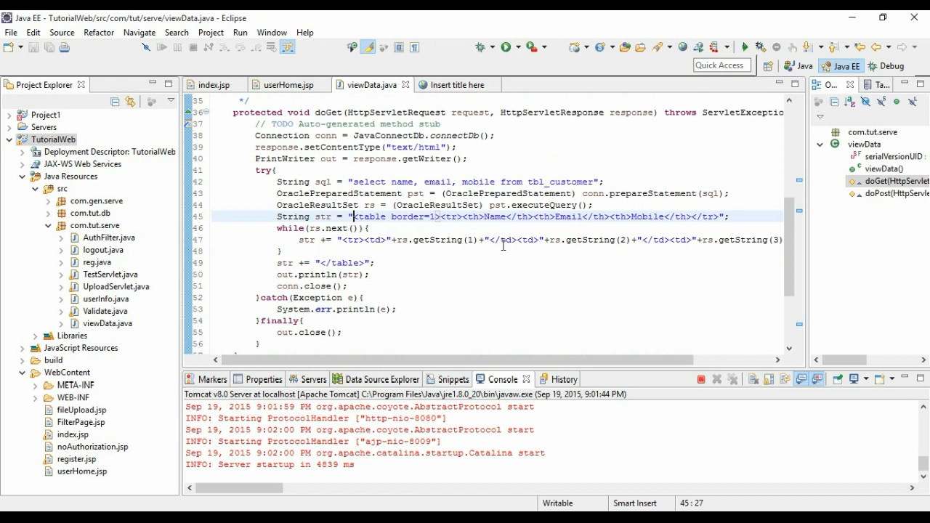
Step: Scroll the viewData.java code and return to the browser tab showing the customer table
scroll("down", 3)
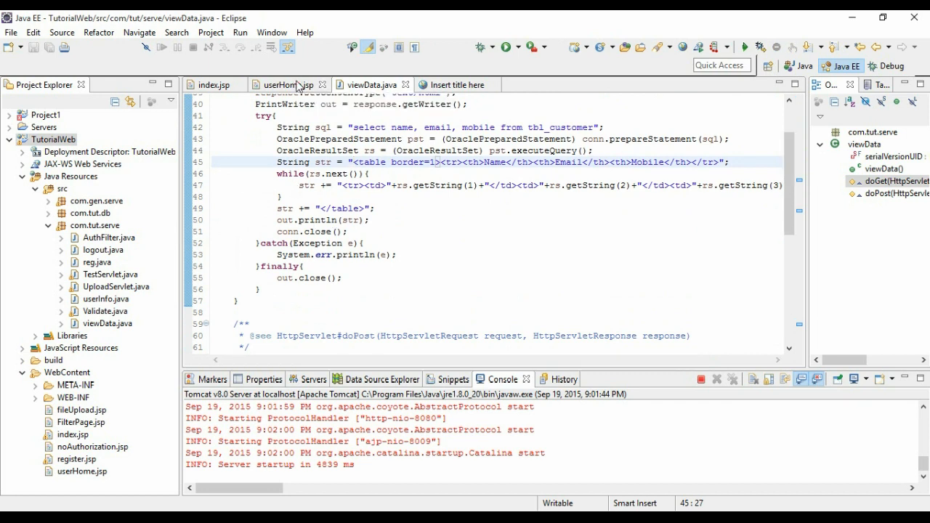
left_click(283, 84)
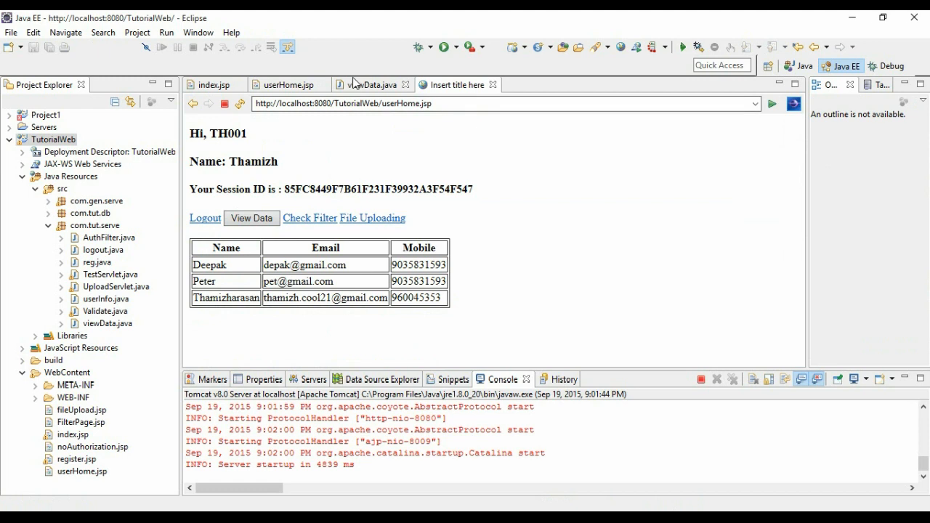
mouse_move(371, 84)
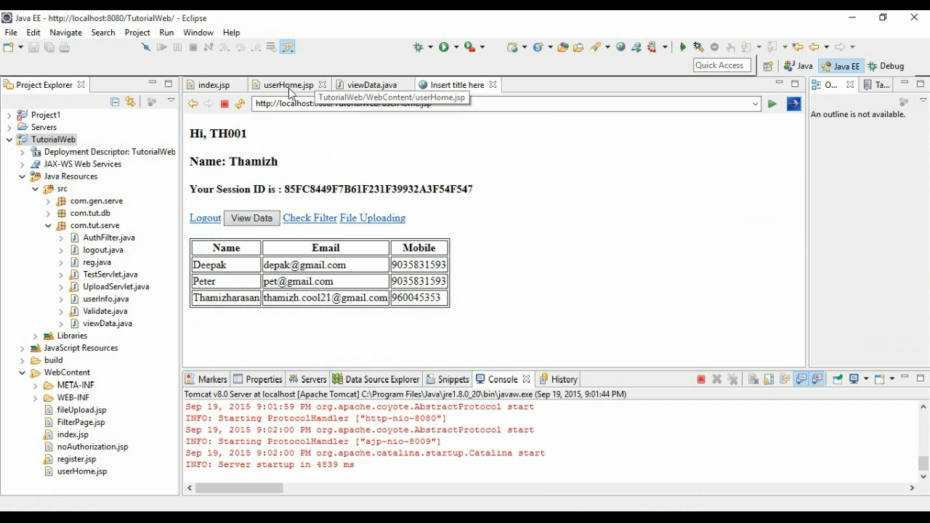
Step: Switch back to the userHome.jsp source showing the displayData AJAX script
left_click(287, 85)
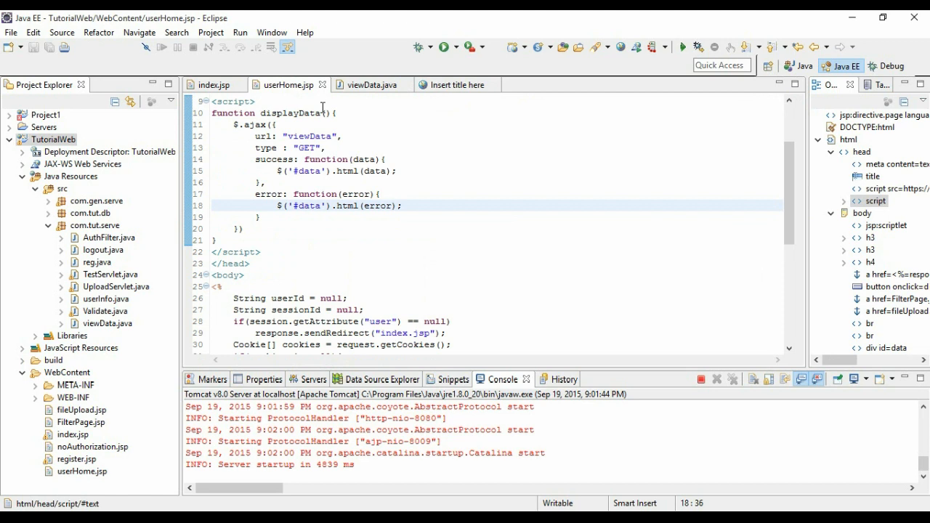
mouse_move(308, 113)
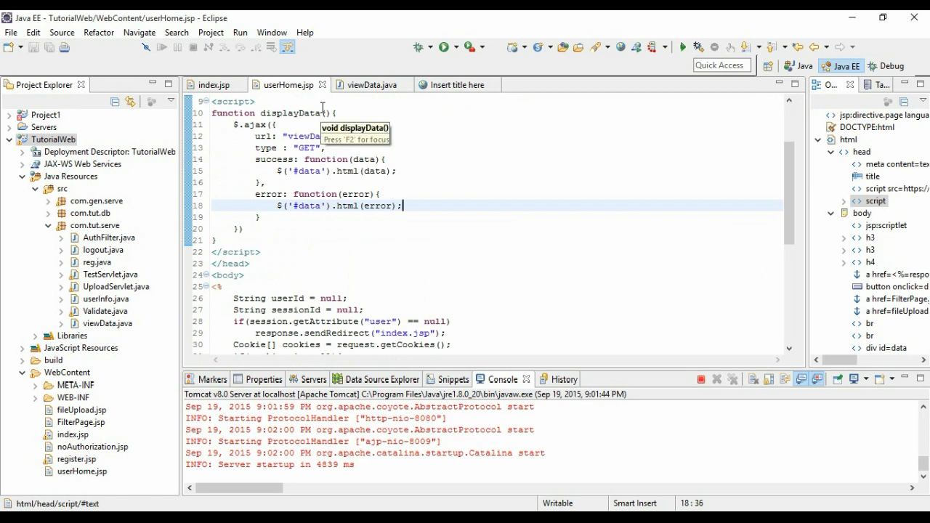
mouse_move(470, 267)
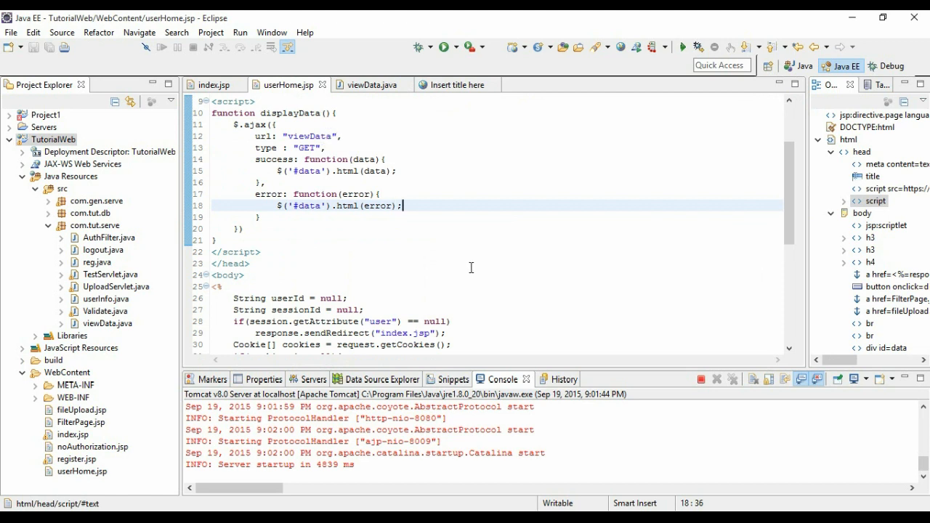